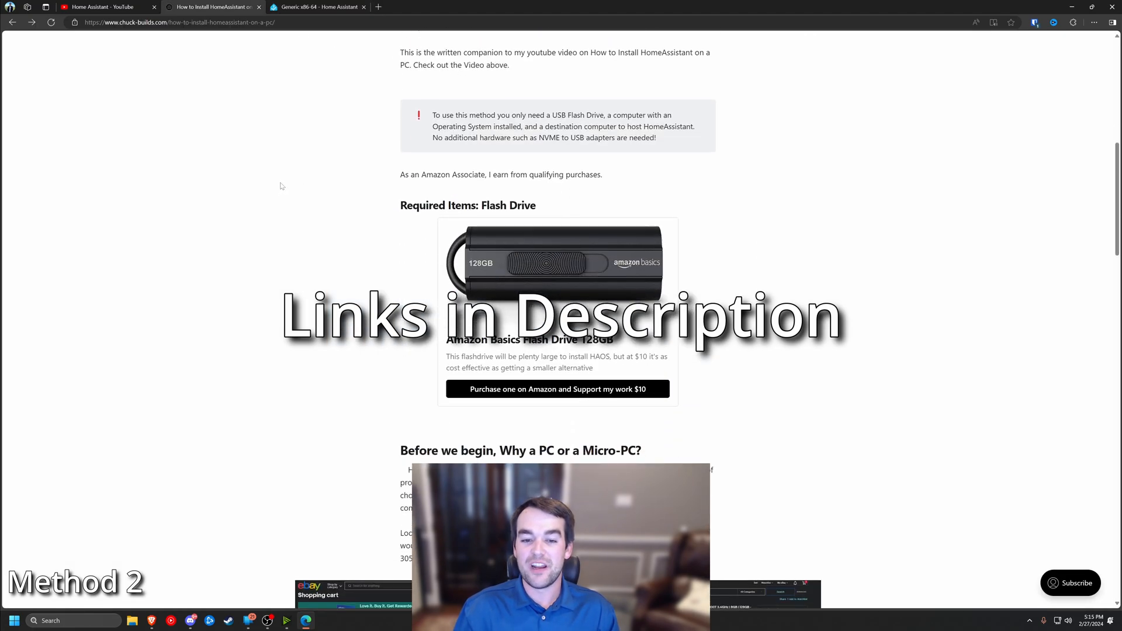
- Scroll the Chuck Builds install guide down to the '1 - BIOS' heading
scroll(down, 3)
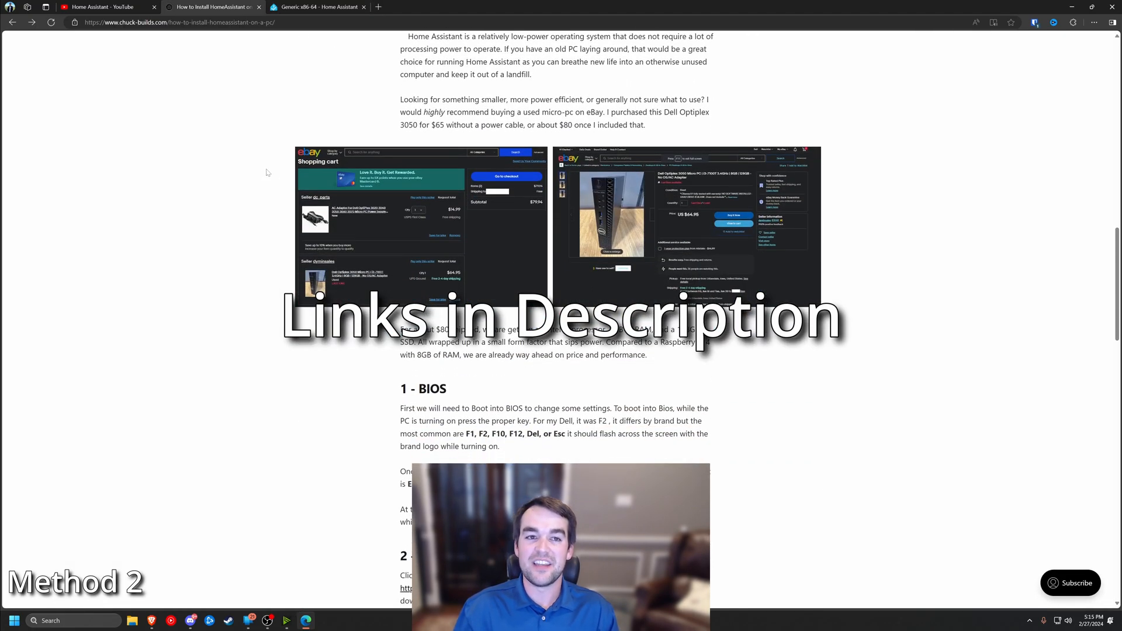
click(318, 7)
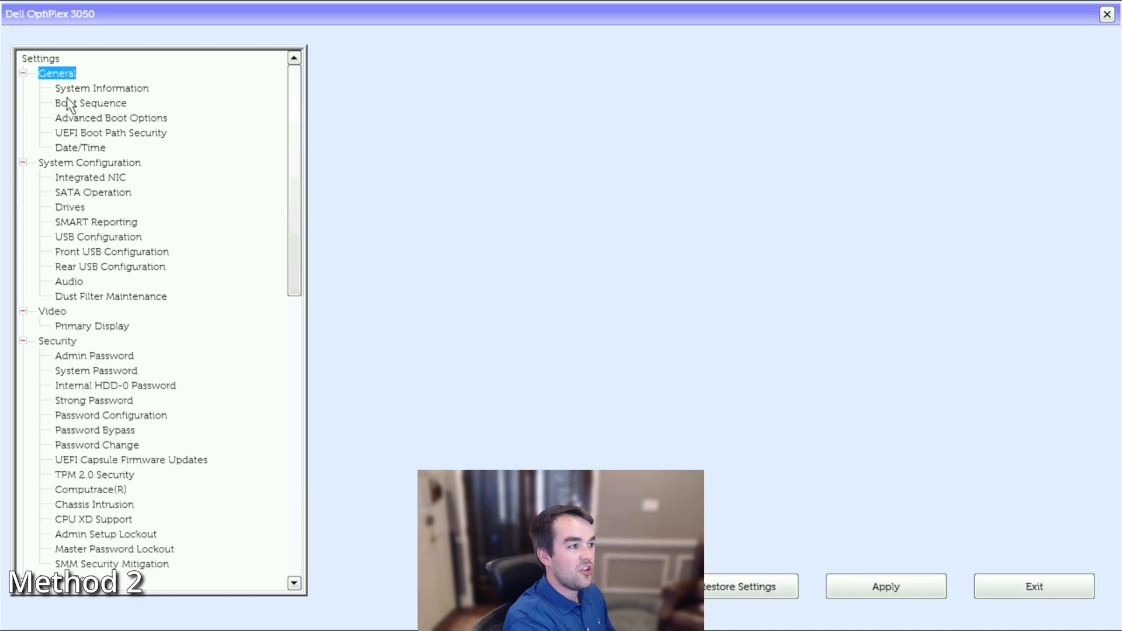
- Confirm the Boot Sequence uses UEFI as the boot list option
click(90, 103)
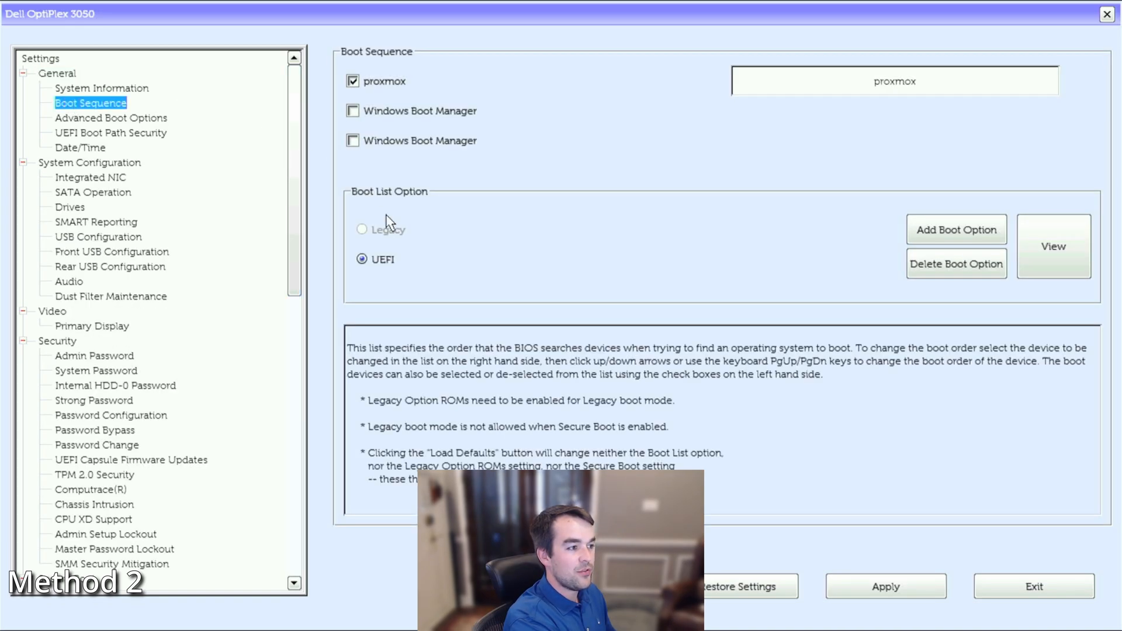
click(101, 486)
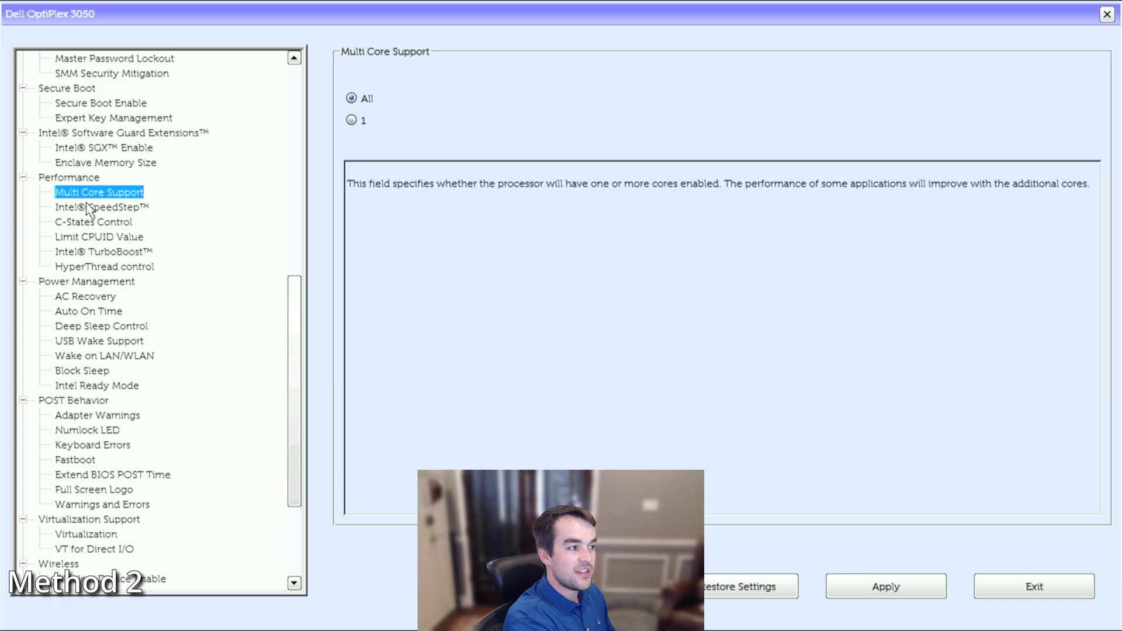
- Review Intel TurboBoost, AC Recovery and Block Sleep settings in the BIOS
click(104, 251)
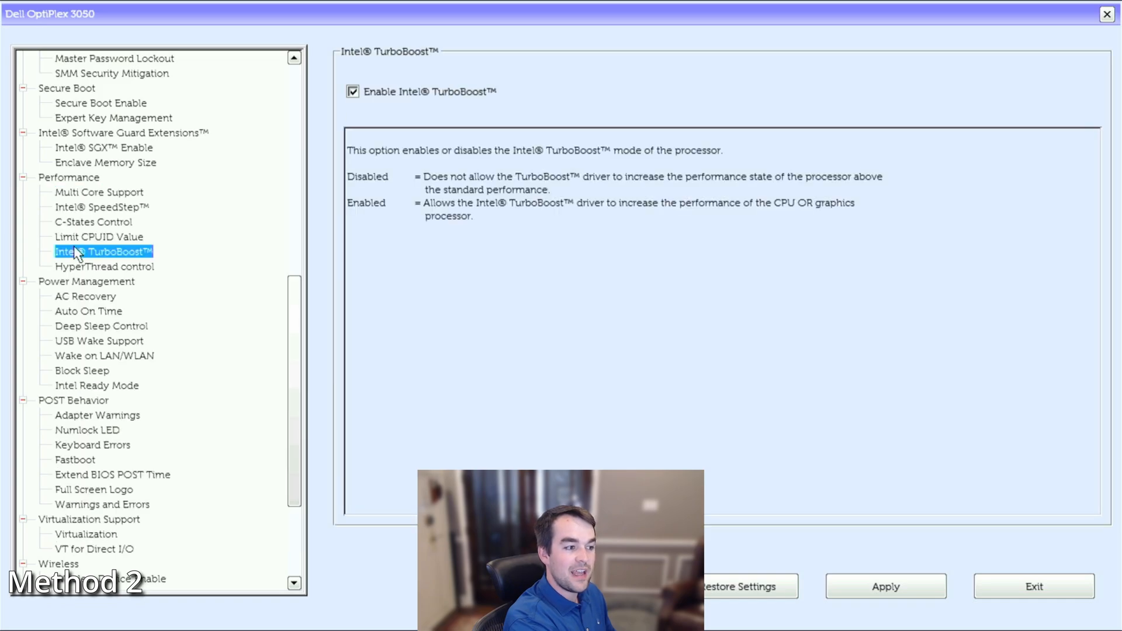
click(85, 296)
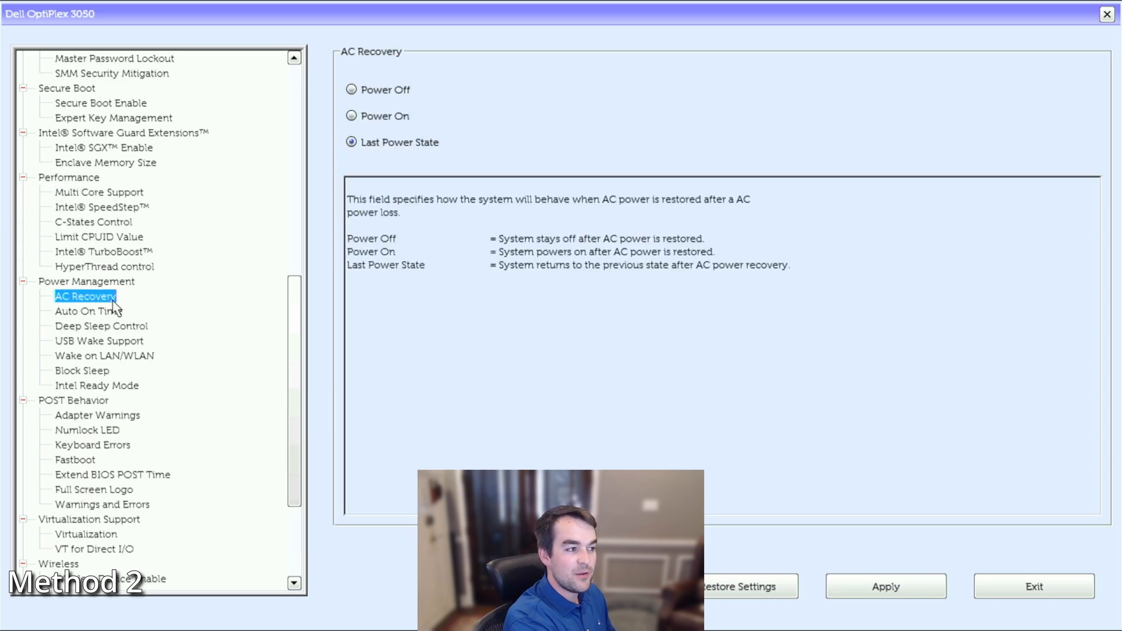
mouse_move(126, 328)
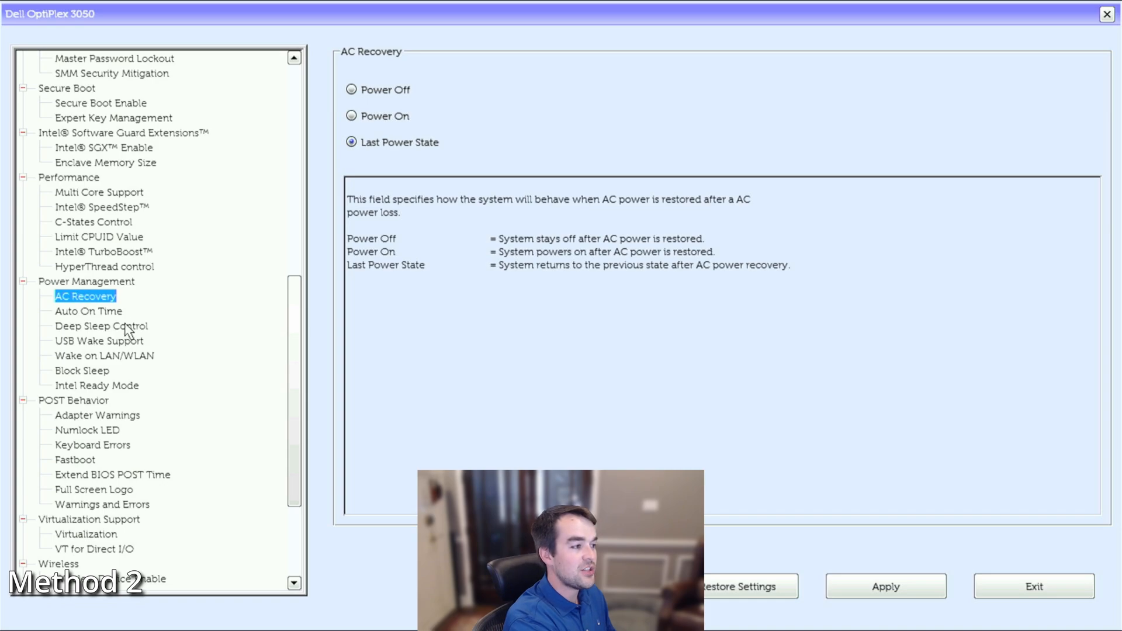
click(82, 370)
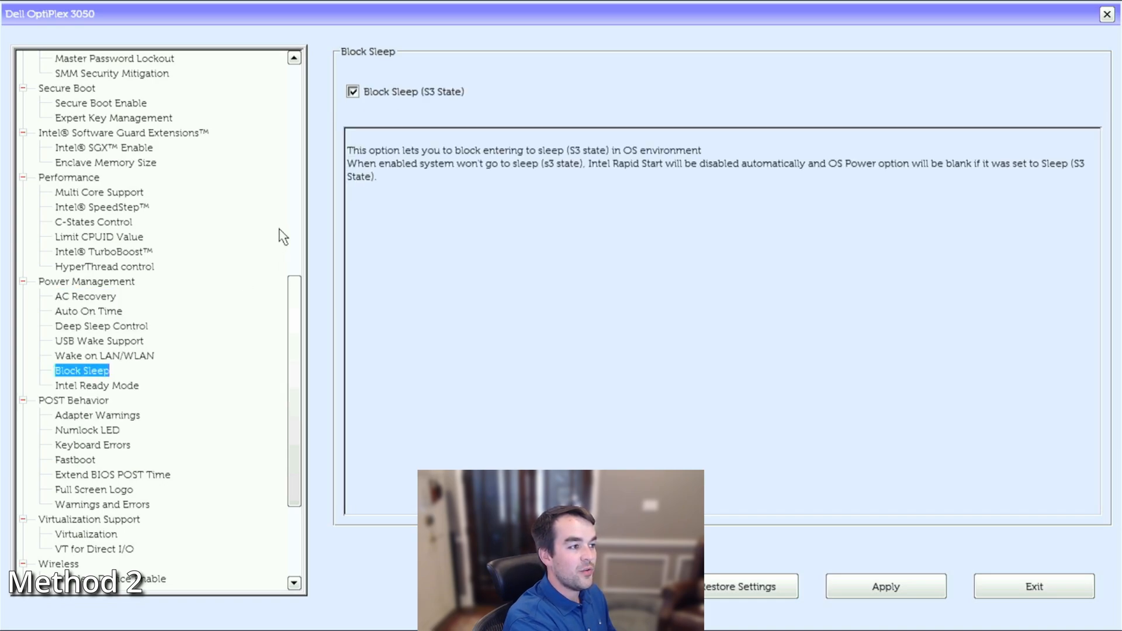
mouse_move(194, 409)
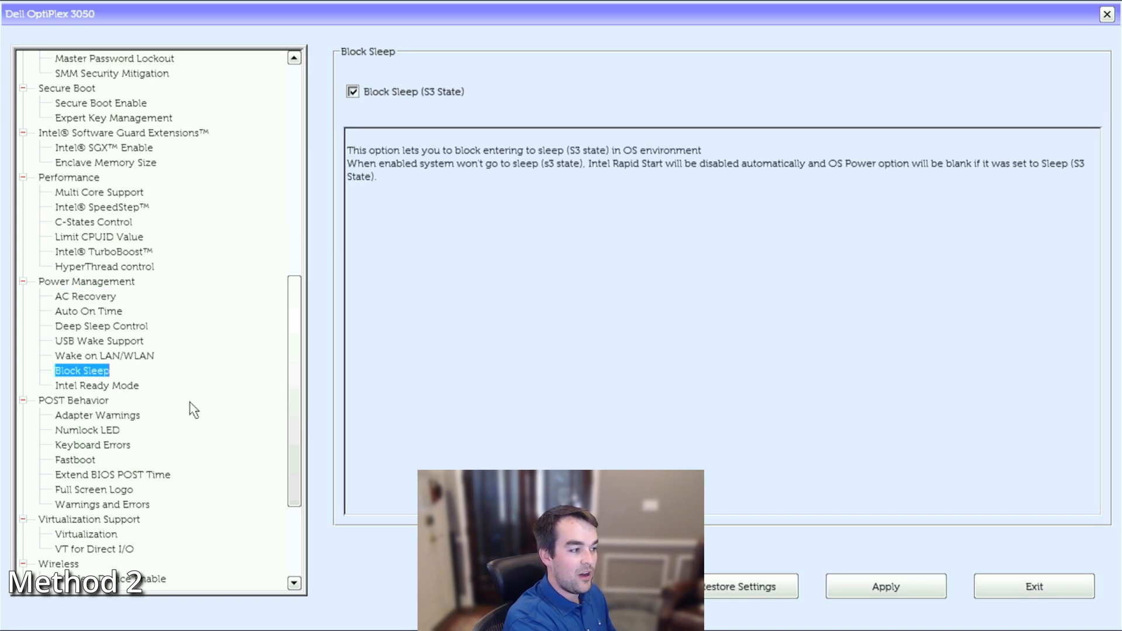
click(94, 549)
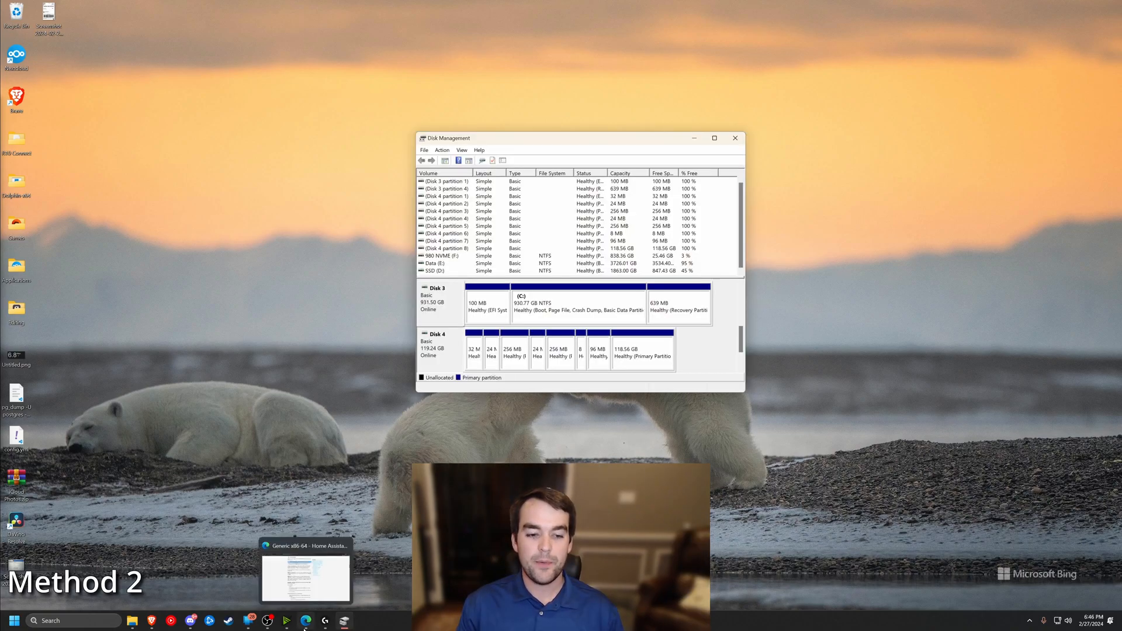
- Reach the Generic x86-64 installation page on home-assistant.io with the OS image downloaded
click(305, 573)
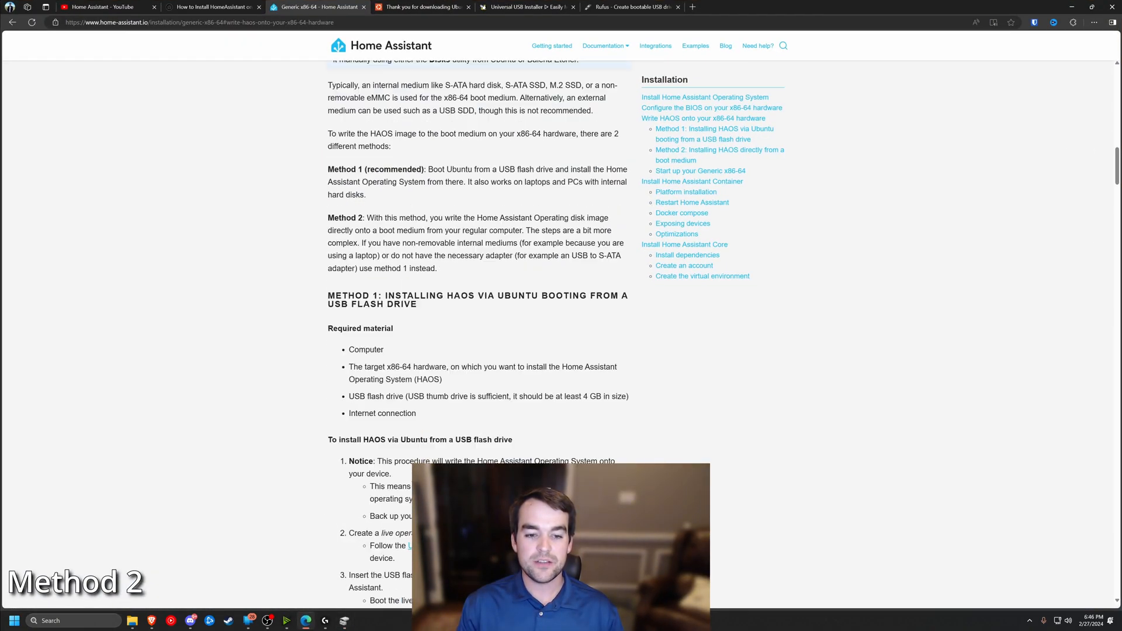
click(381, 45)
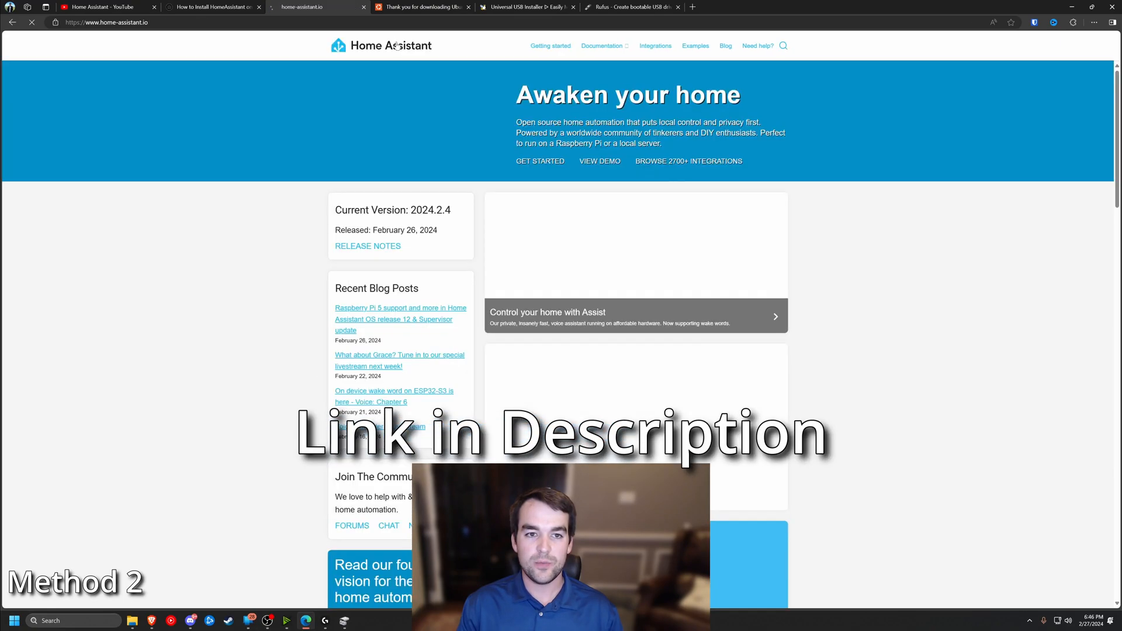
click(551, 46)
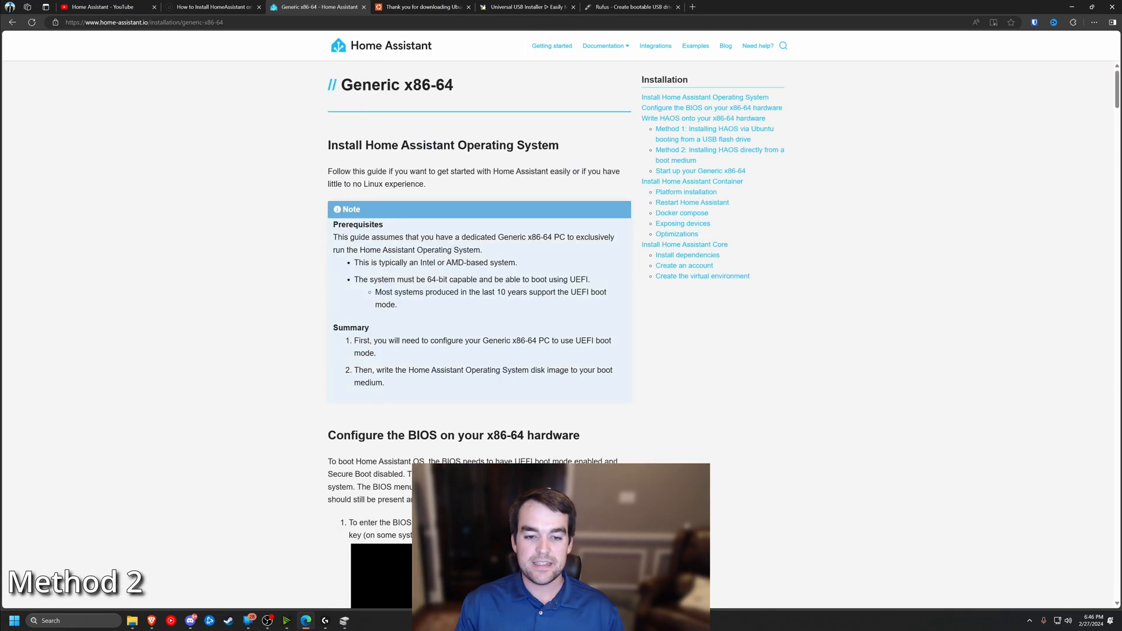
scroll(down, 3)
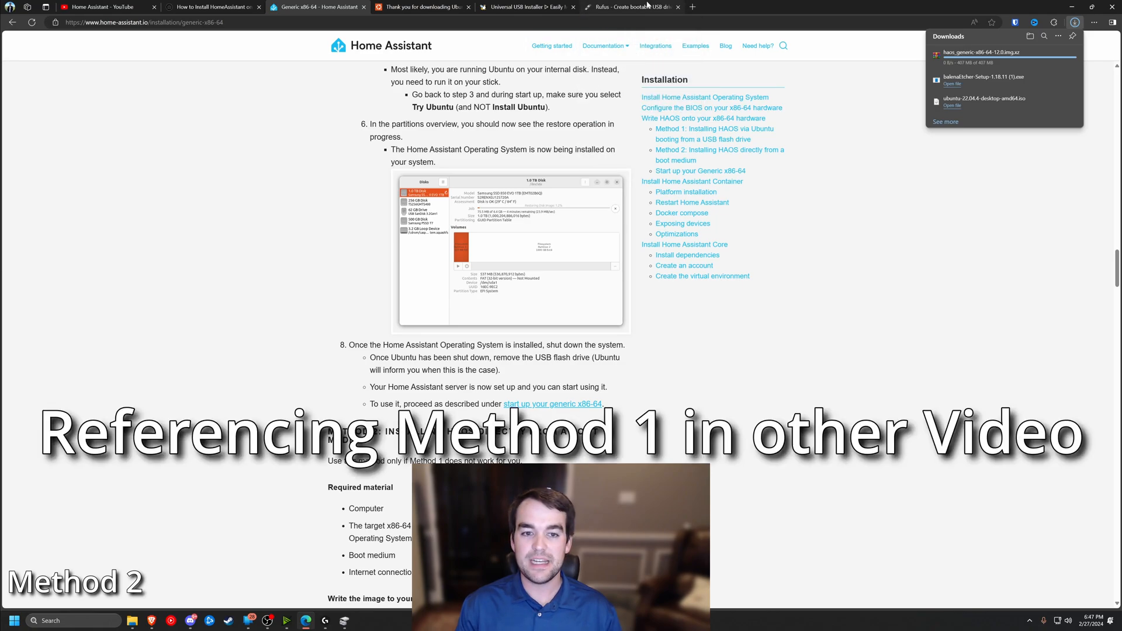
- Switch to the Rufus download site and scroll to its downloads
click(630, 7)
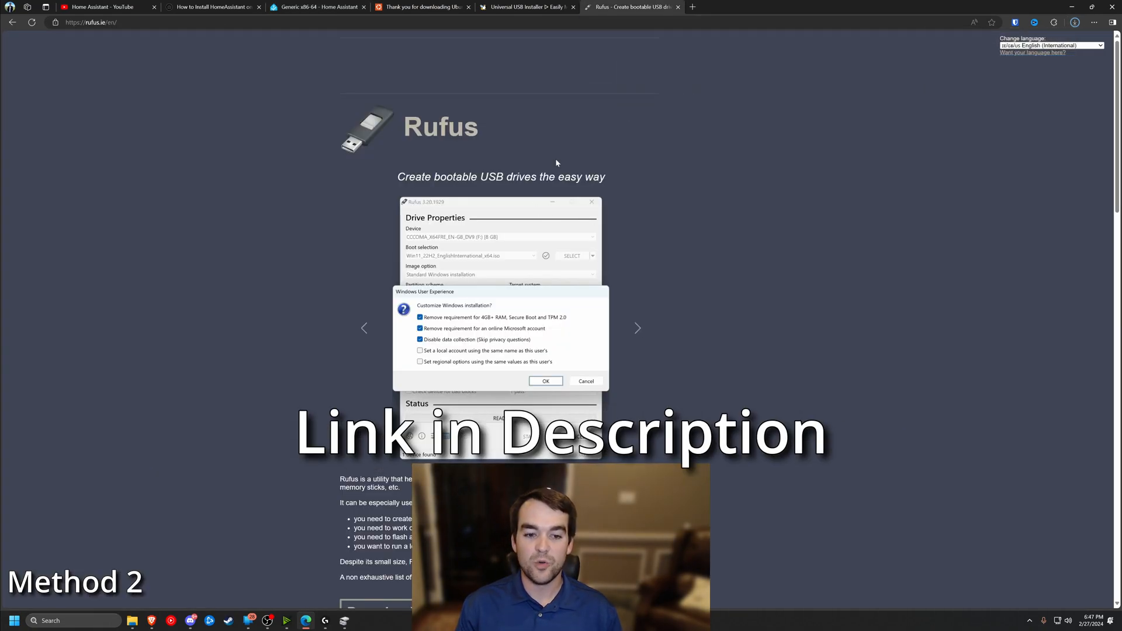
scroll(down, 3)
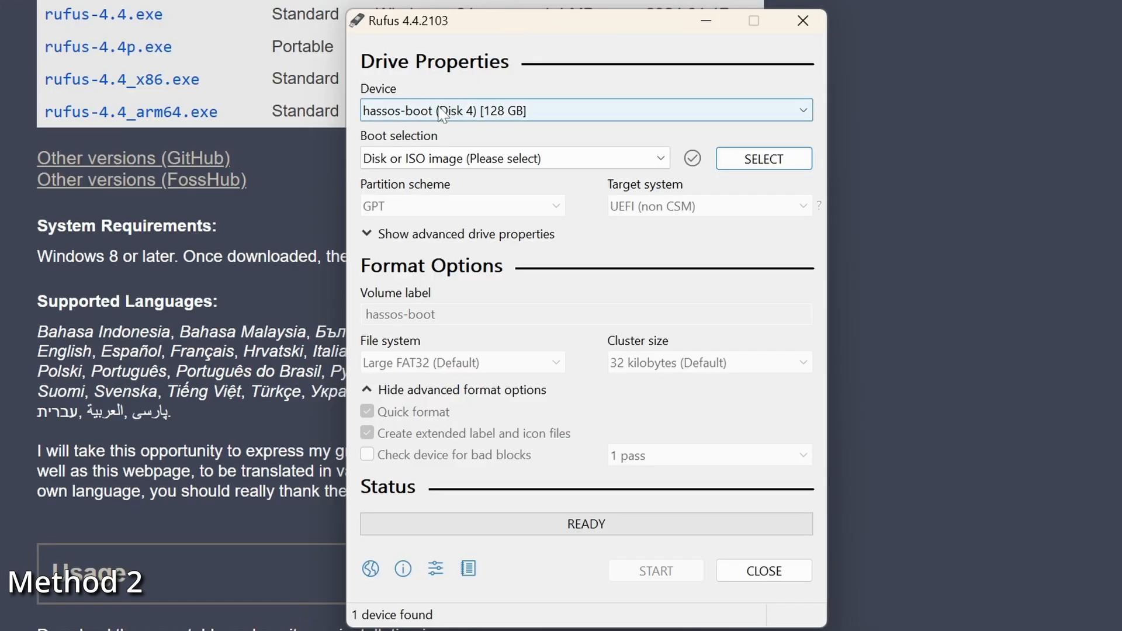
- Load haos_generic-x86-64-12.0.img.xz from Downloads as the boot image for the hassos-boot drive
click(586, 110)
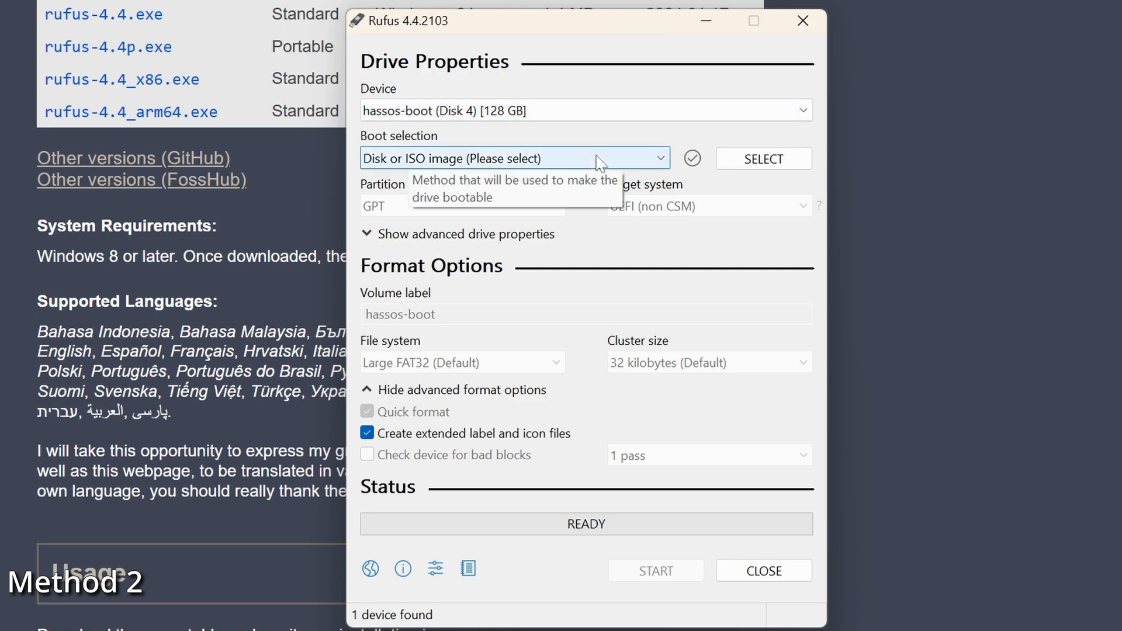
click(762, 157)
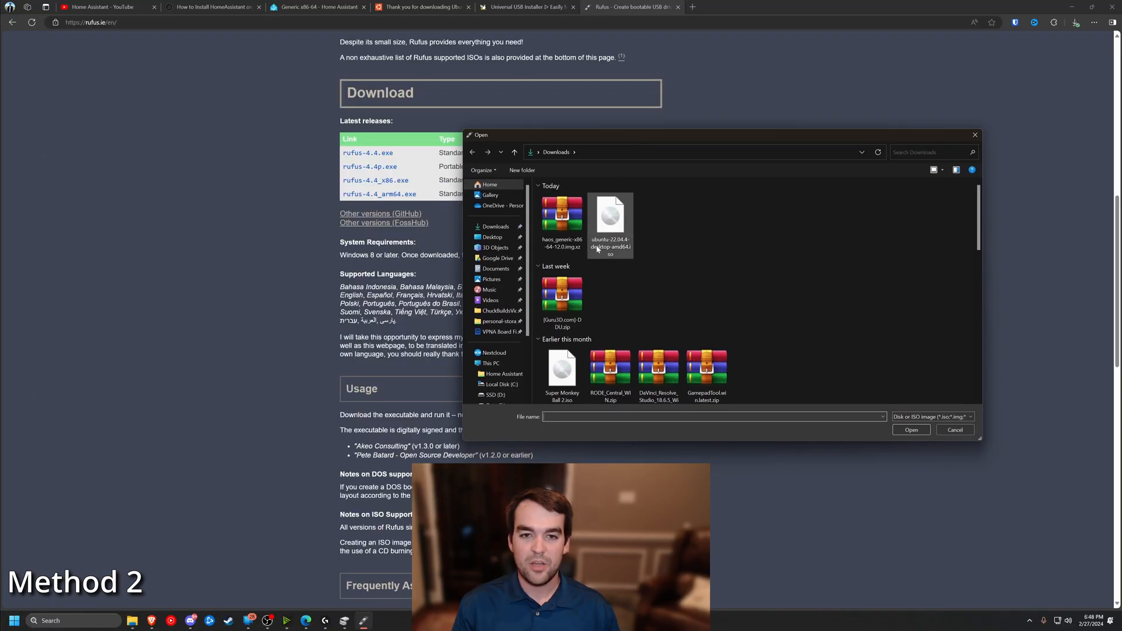
click(562, 219)
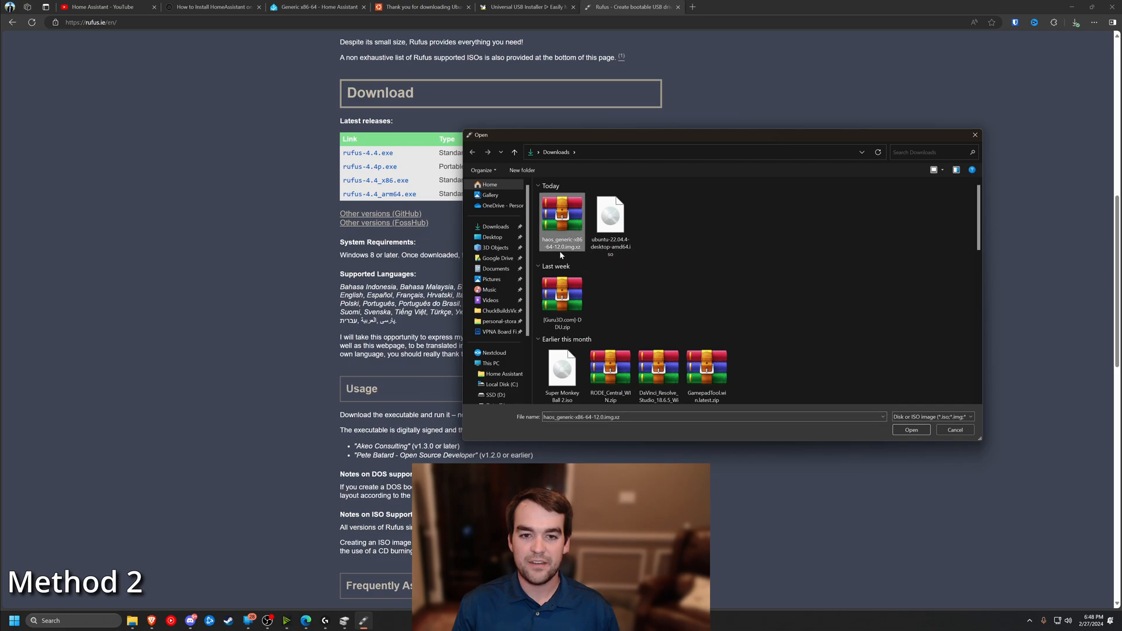
click(910, 429)
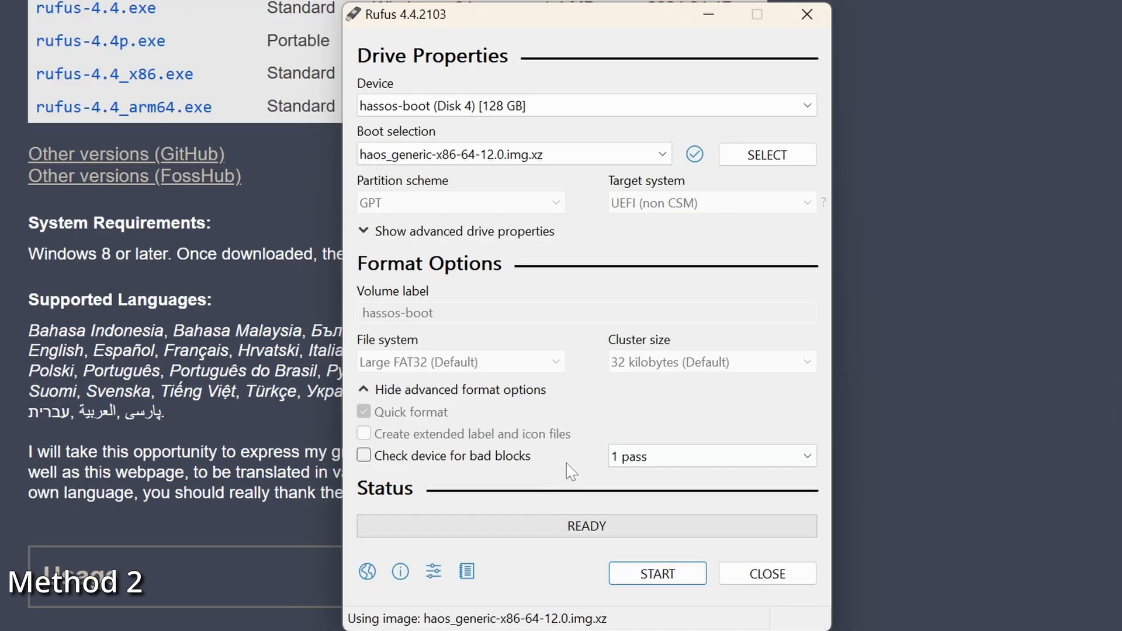
- Start writing the image to the drive, accepting that all its data is erased
click(656, 572)
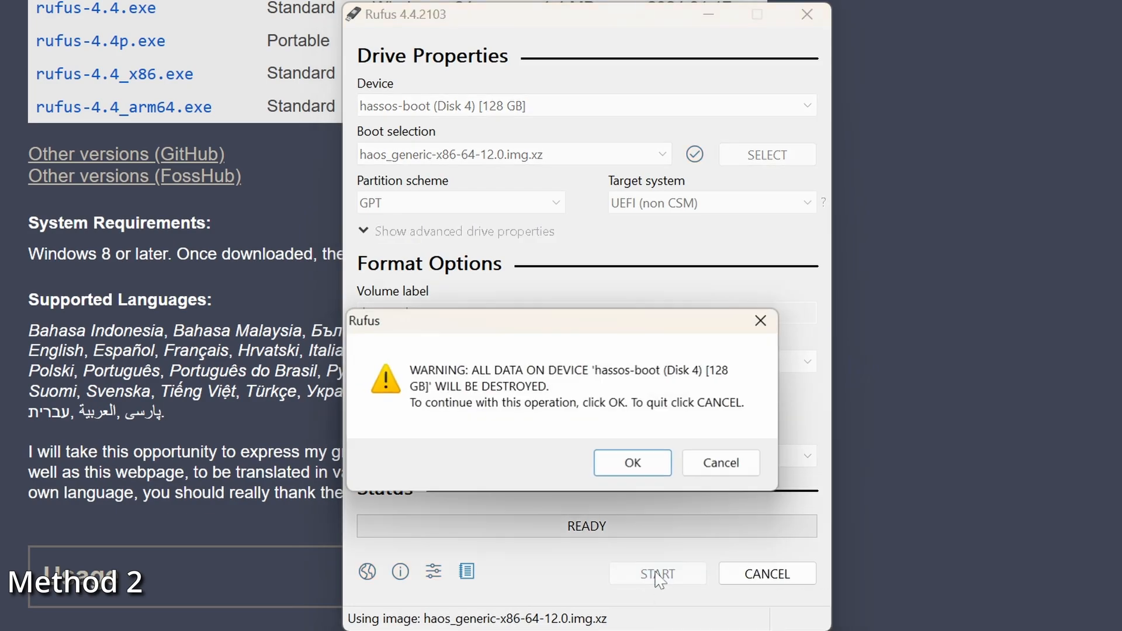
mouse_move(632, 463)
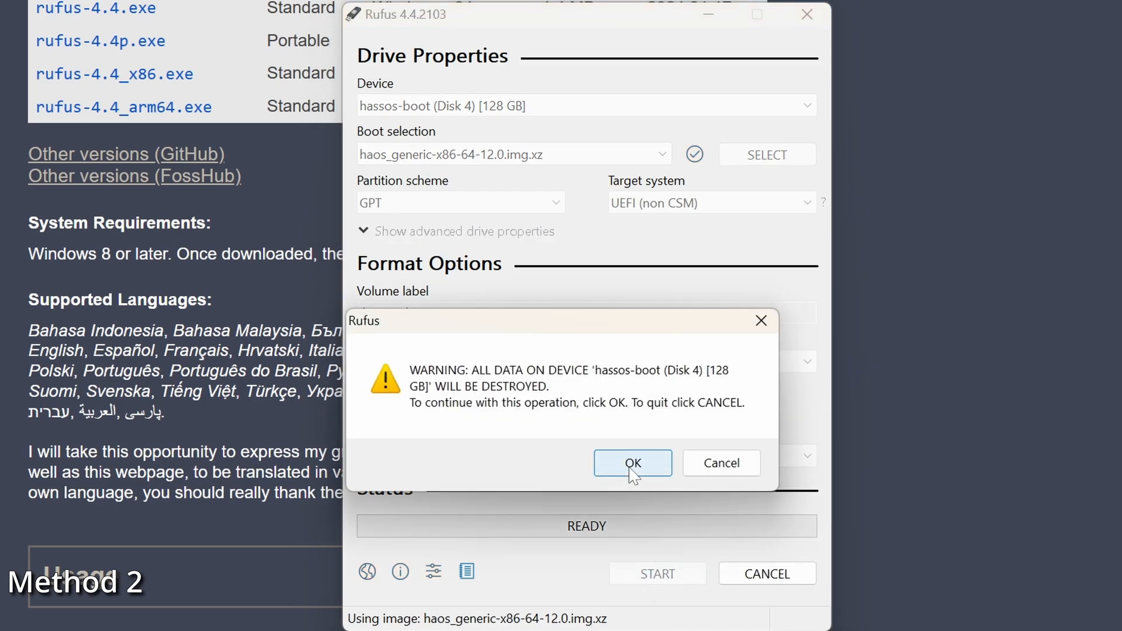
click(632, 463)
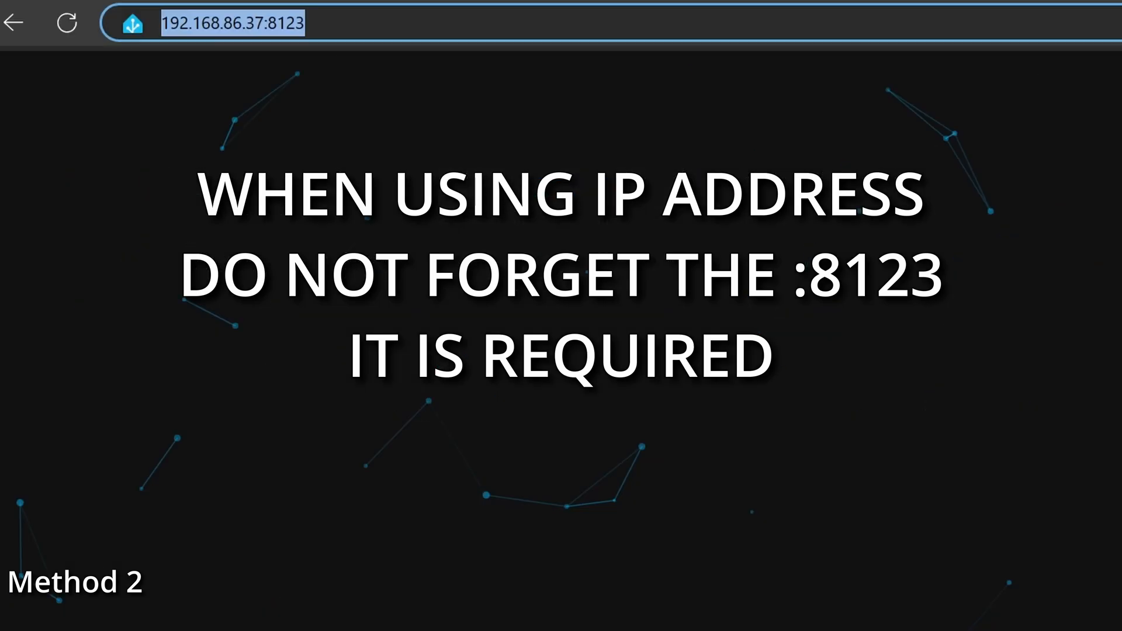
- Load Home Assistant at 192.168.86.37:8123 in the browser
key(Return)
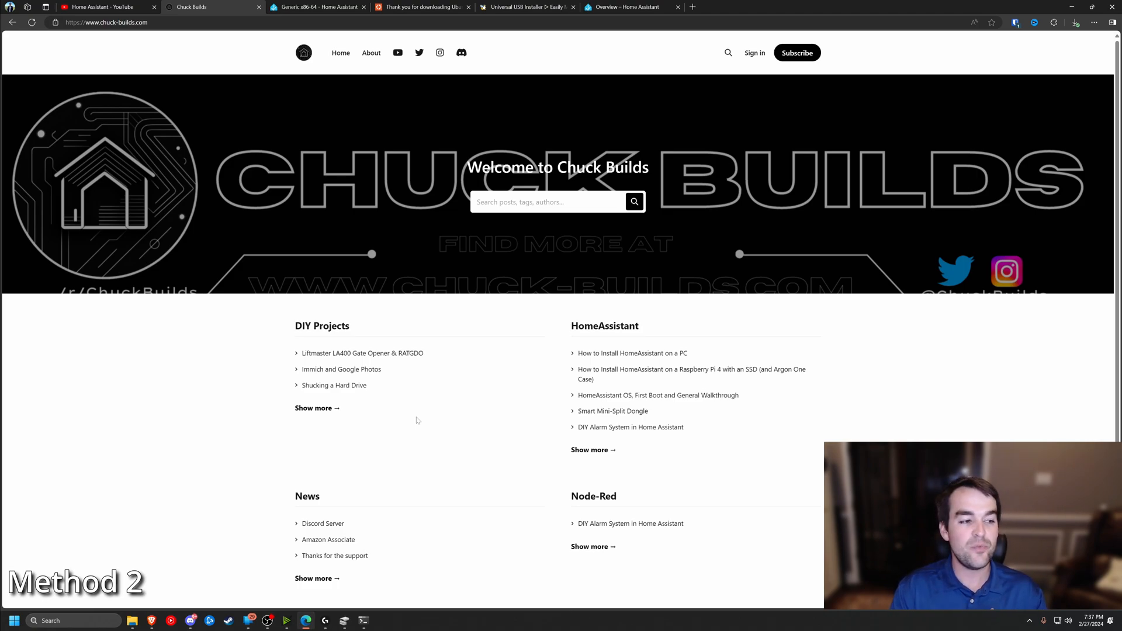
mouse_move(499, 43)
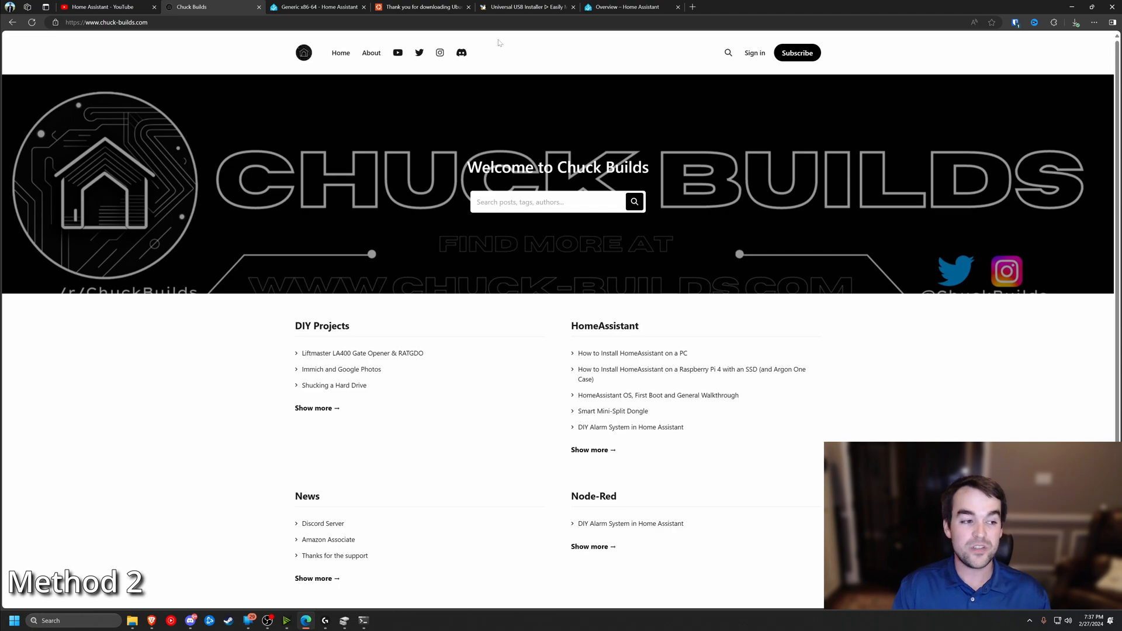
mouse_move(460, 53)
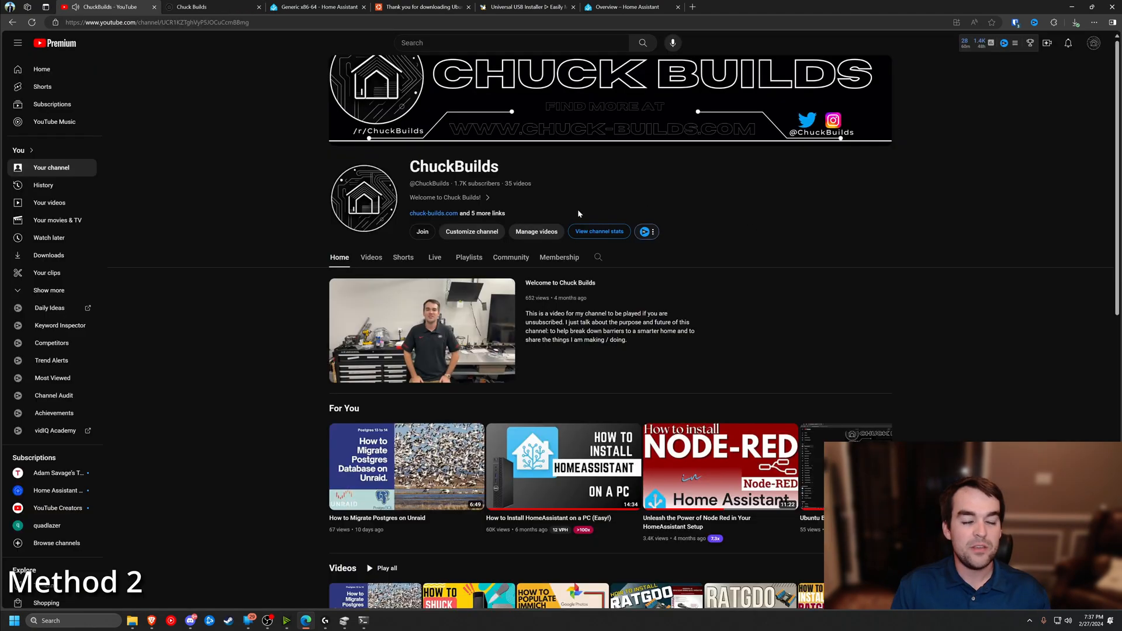
- Show the ChuckBuilds channel's About details and follow its Discord invite link
click(486, 213)
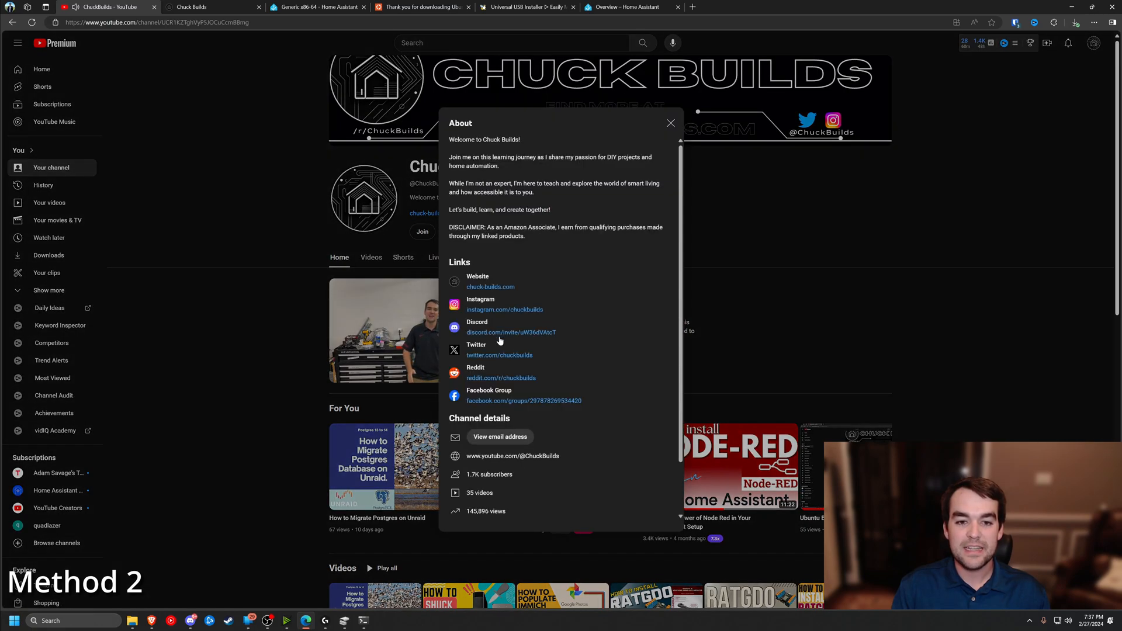
click(511, 332)
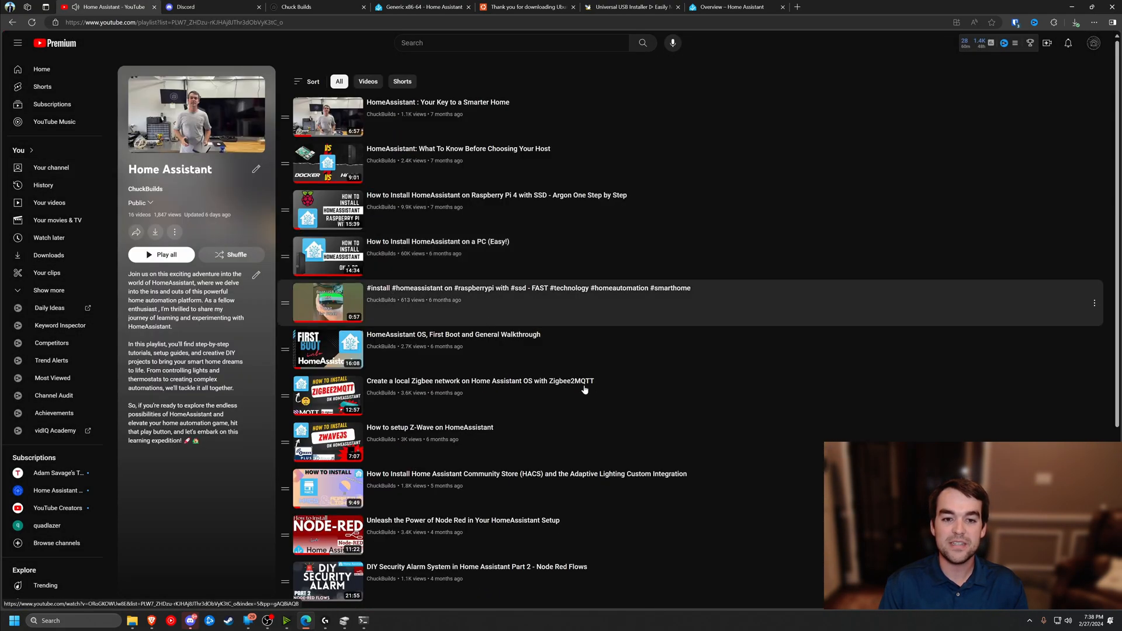
mouse_move(493, 236)
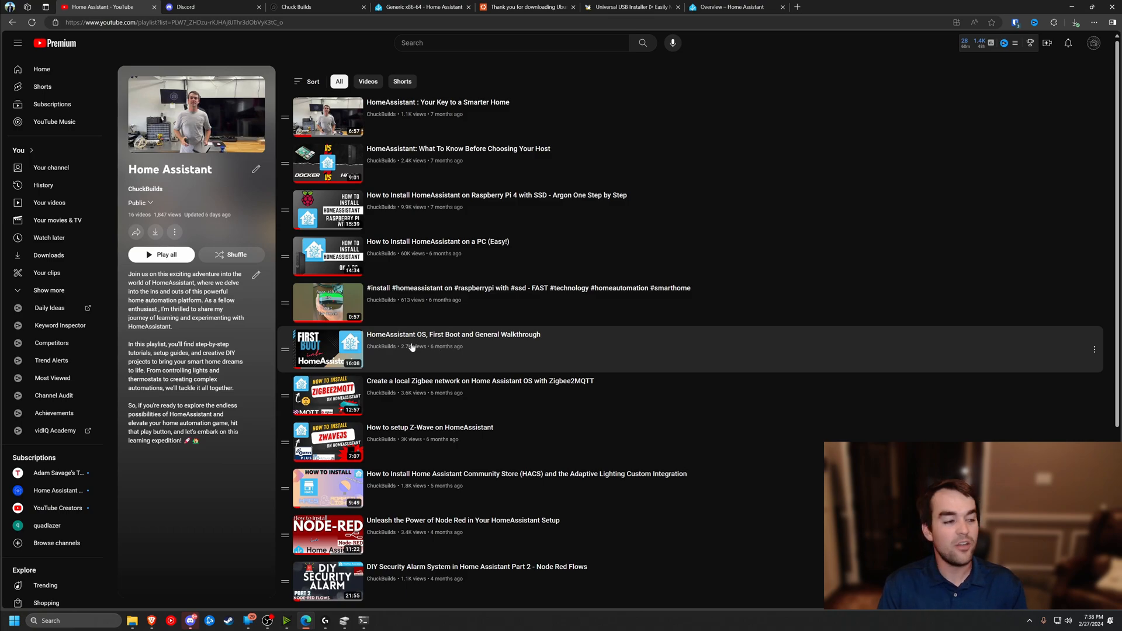
mouse_move(424, 348)
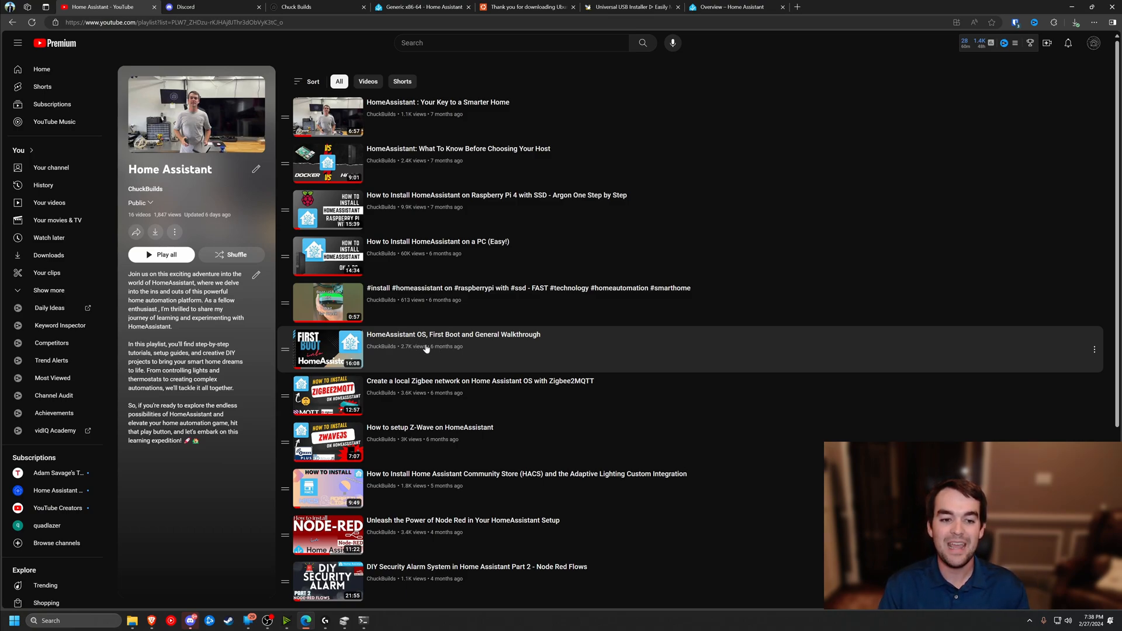
scroll(down, 3)
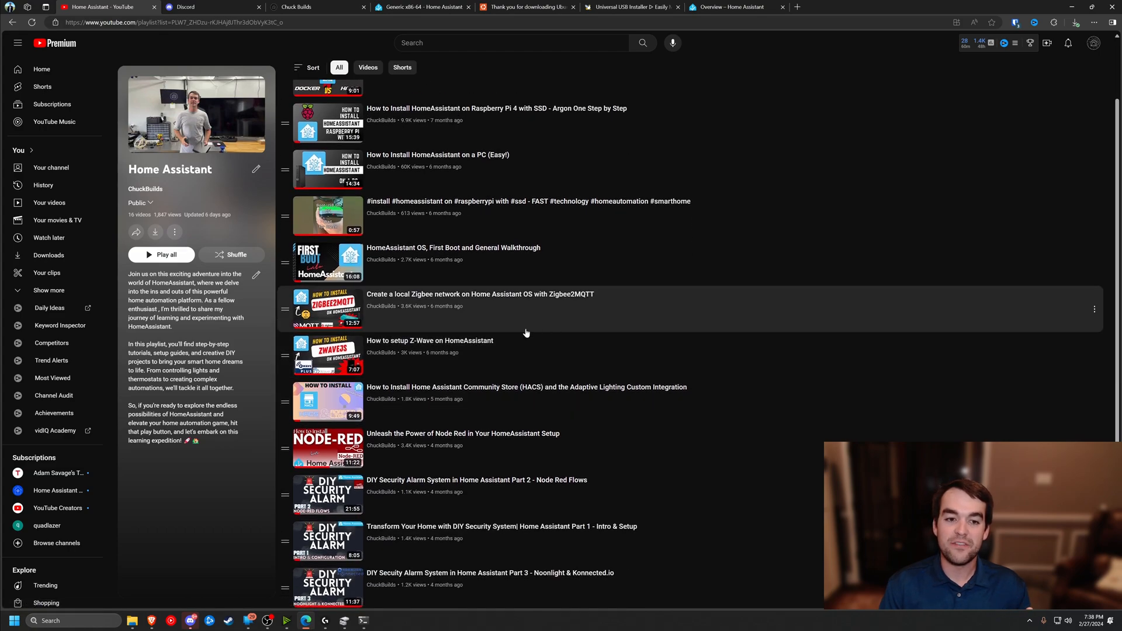
scroll(down, 3)
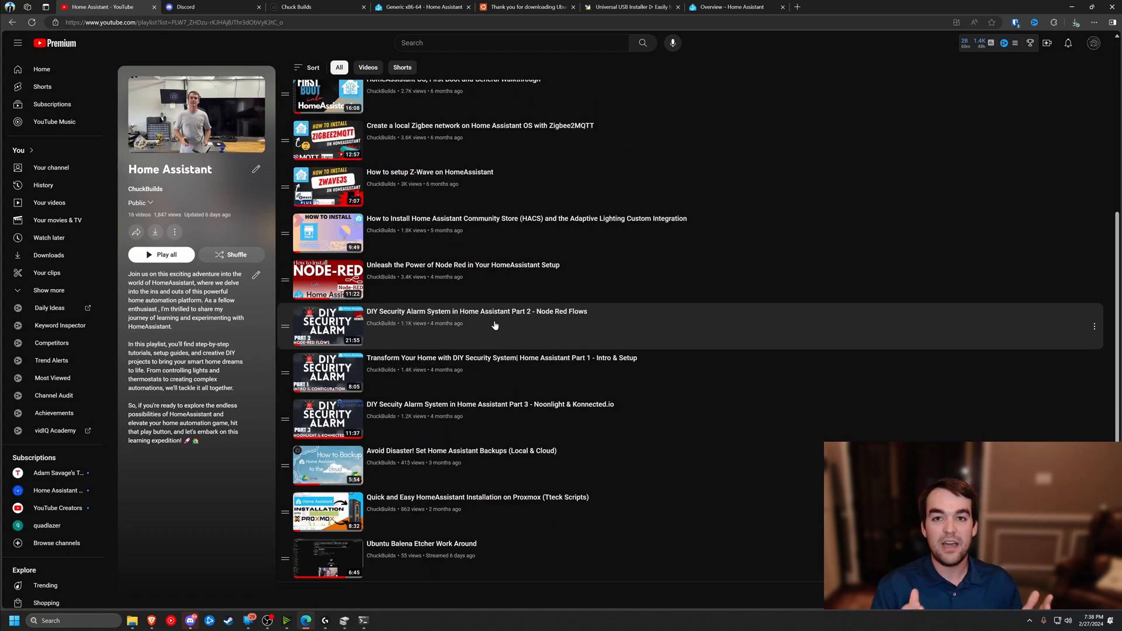